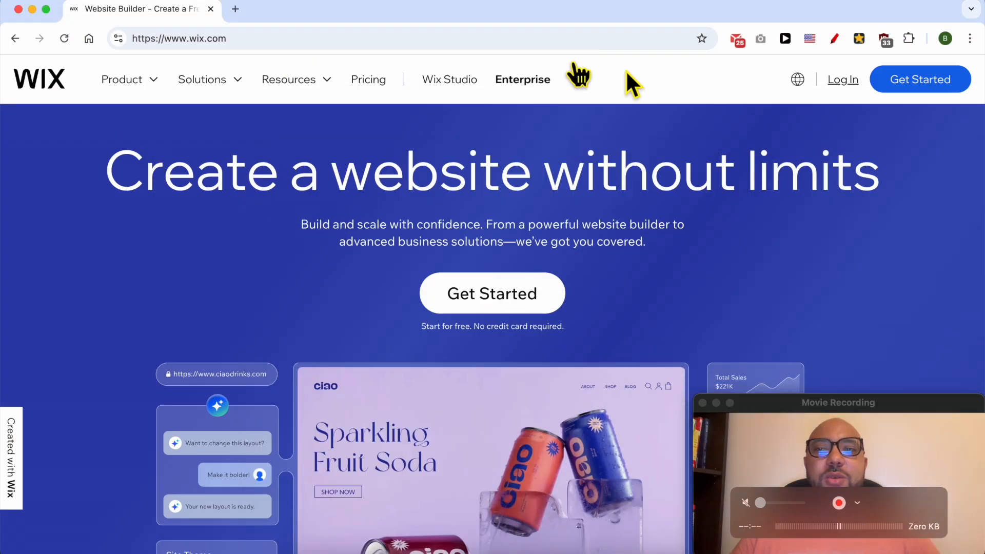
Log in to Wix with the linked Google account.
click(843, 79)
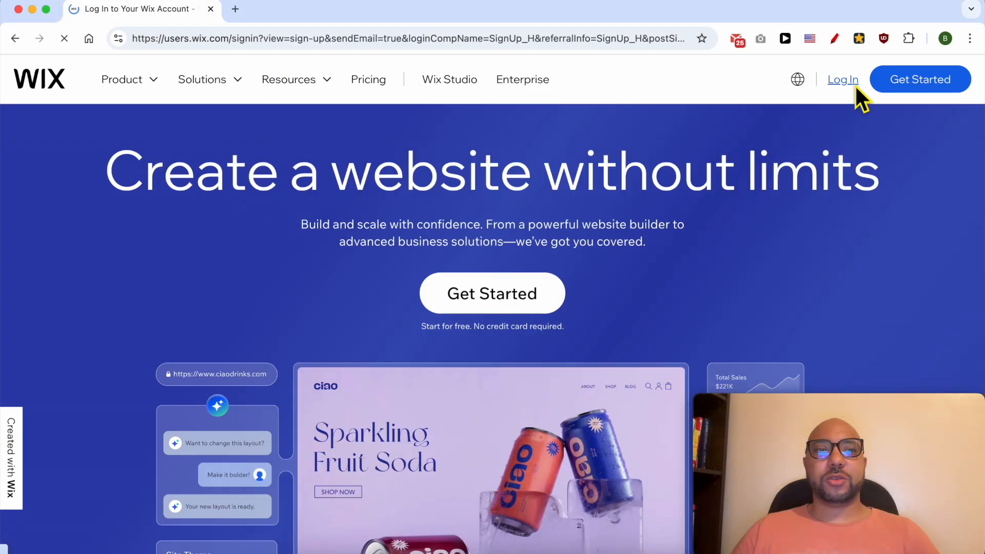
click(842, 79)
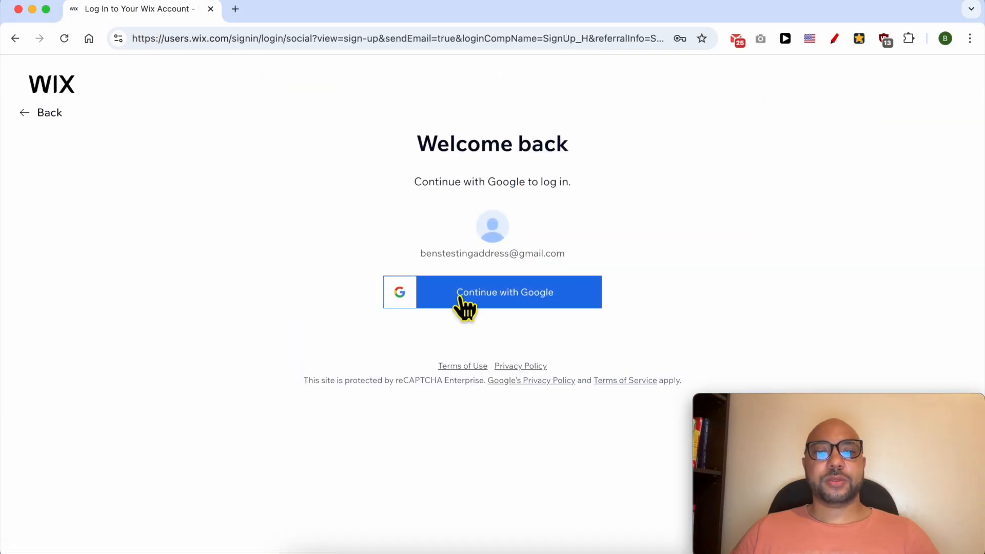
click(503, 291)
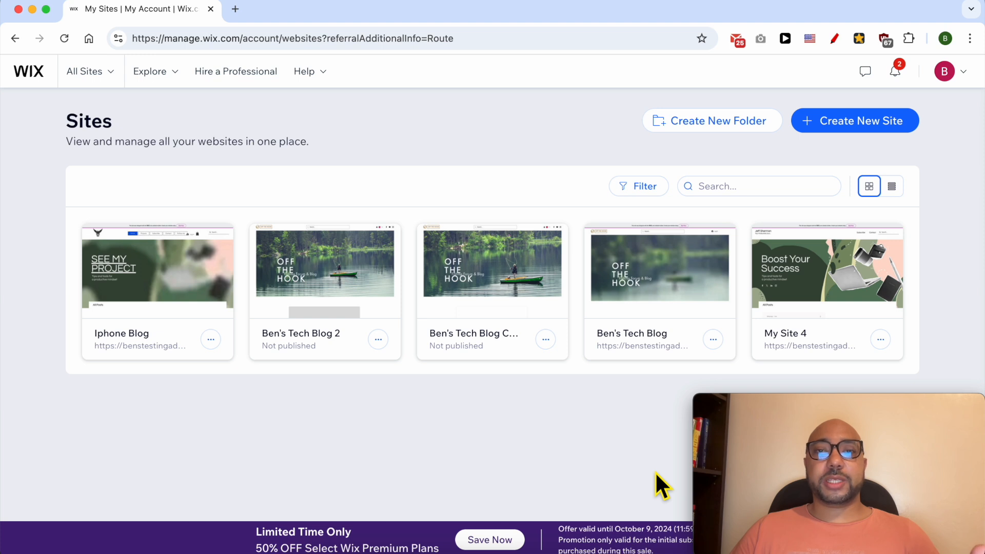
mouse_move(529, 408)
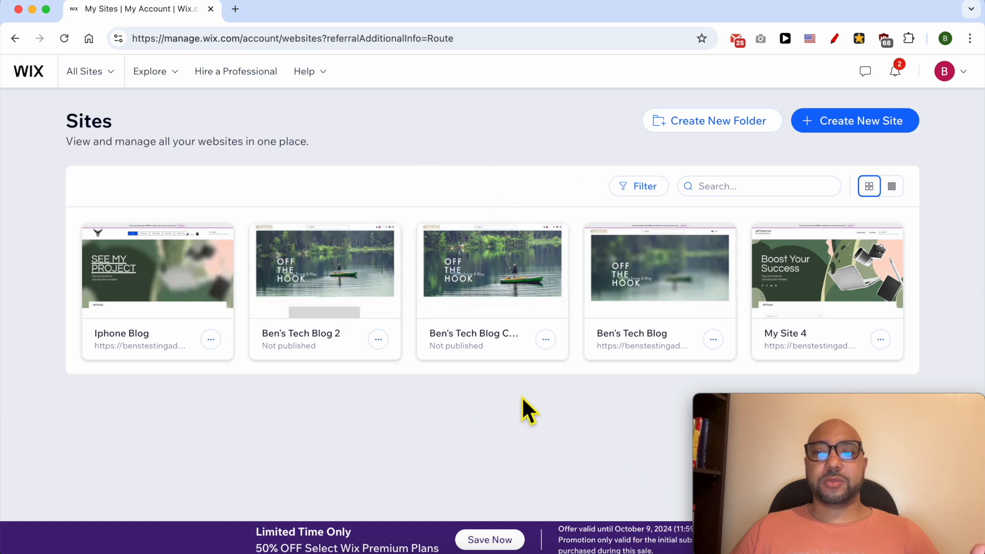
mouse_move(377, 339)
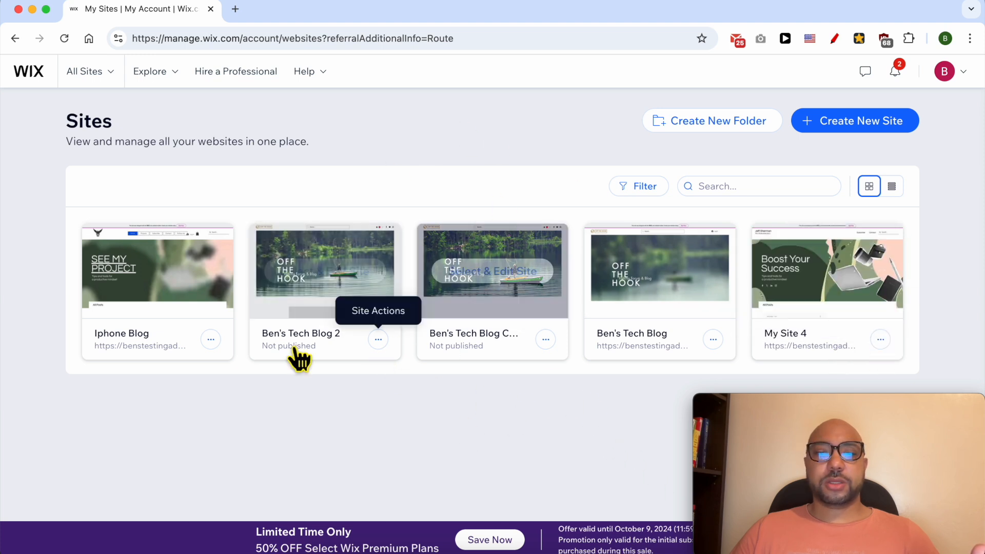
Select & Edit the Iphone Blog site from the Sites list.
click(210, 339)
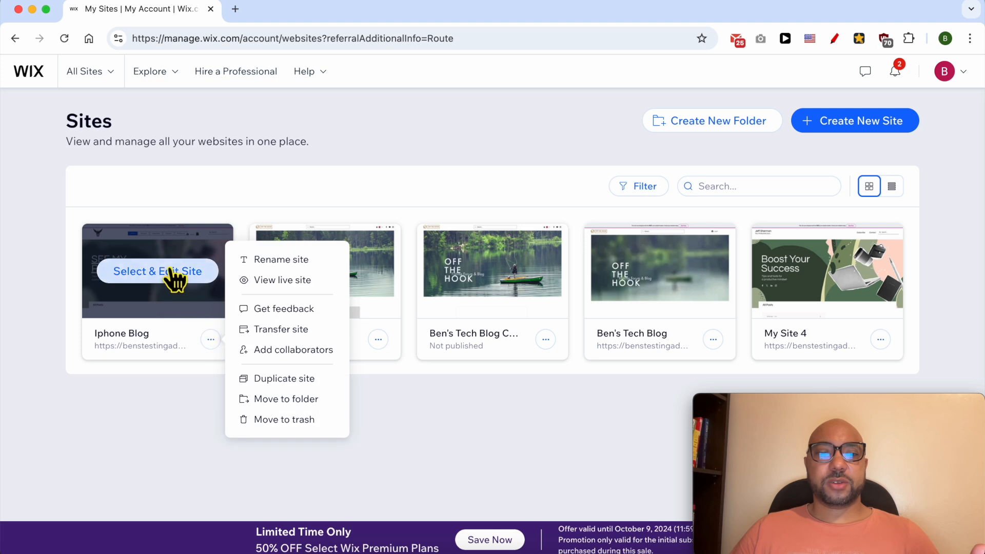
click(156, 271)
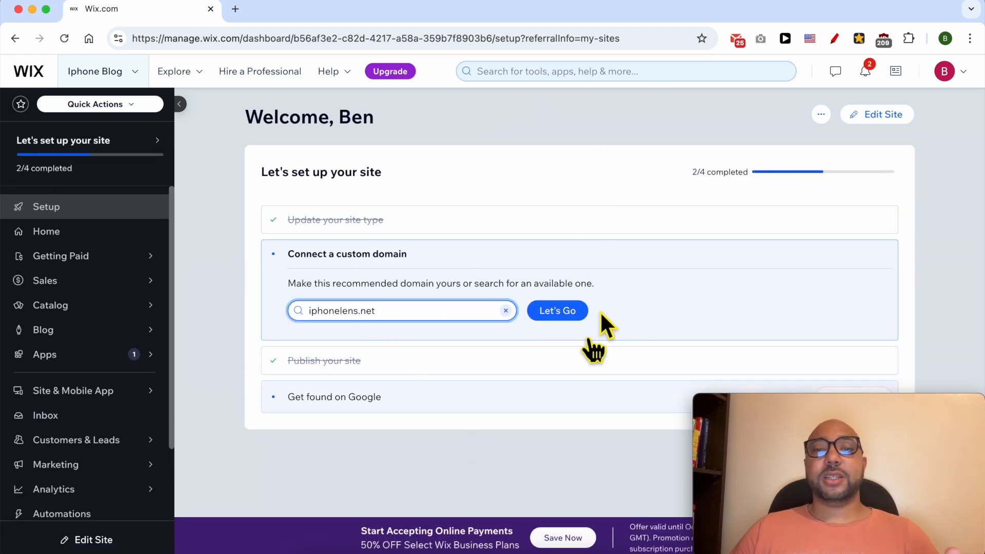
mouse_move(876, 114)
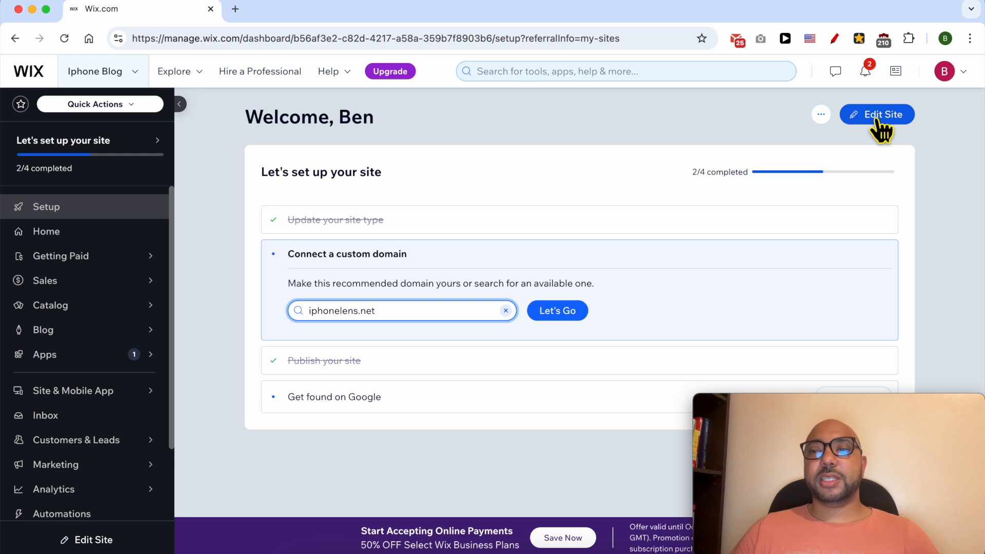
Launch the Iphone Blog site in the Wix Website Editor.
click(876, 114)
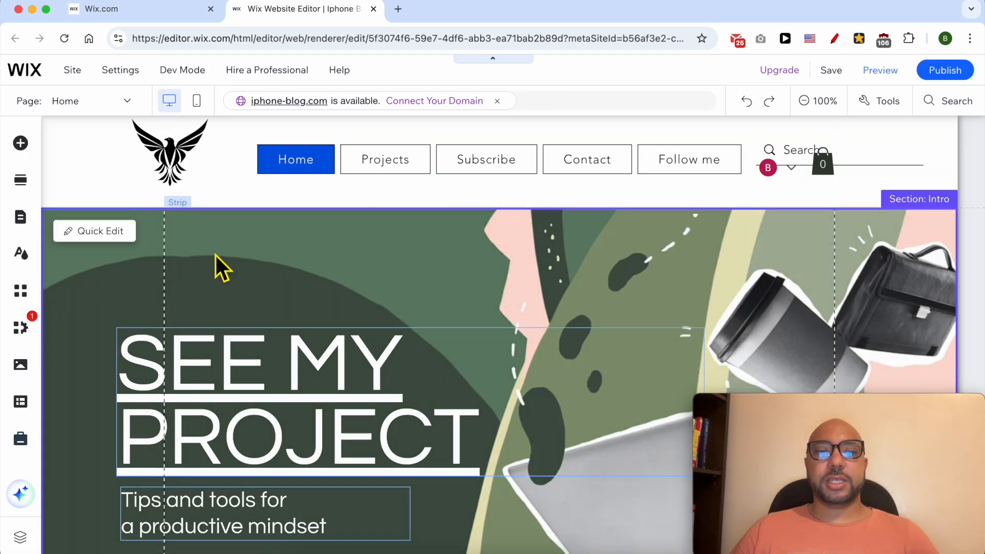
scroll(down, 3)
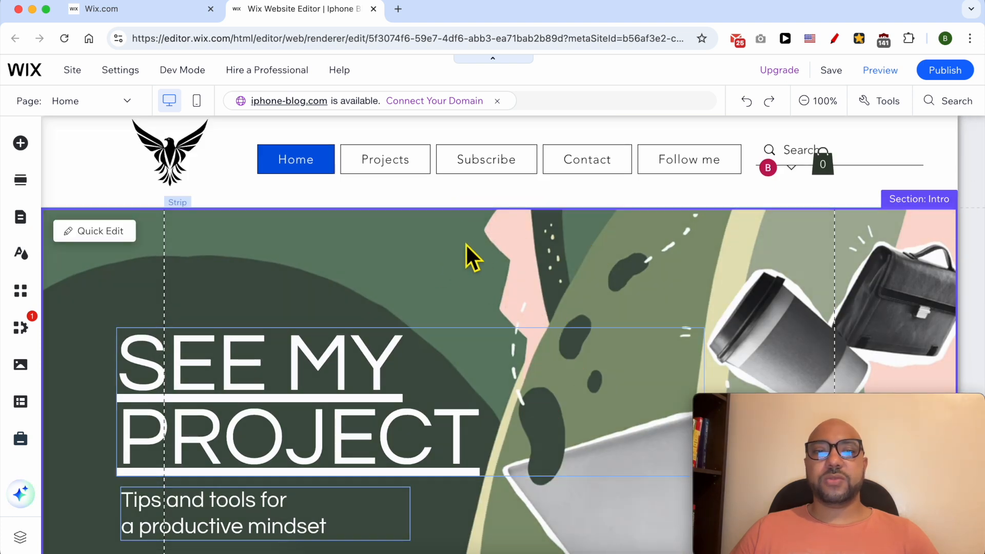
mouse_move(182, 70)
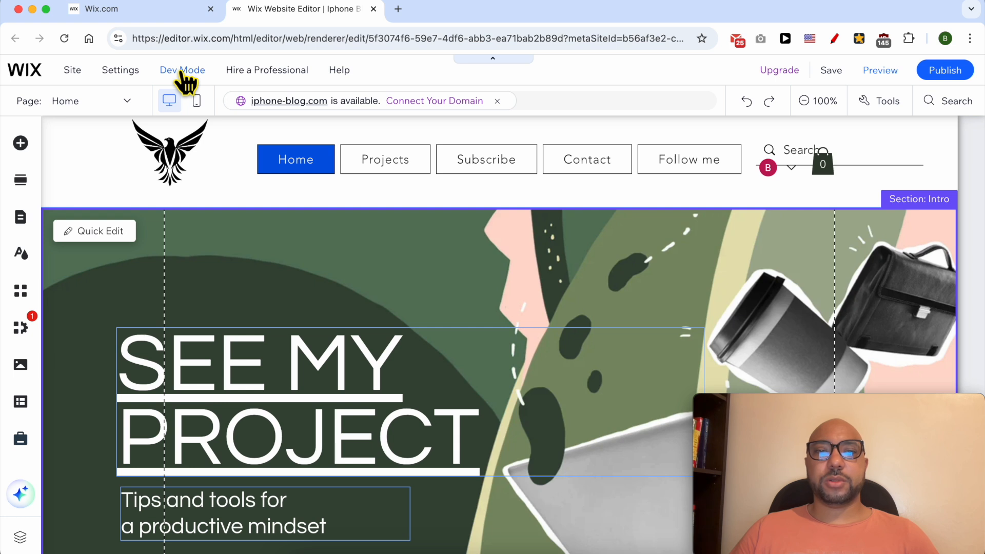
Choose Turn on Dev Mode from the Dev Mode menu.
click(182, 69)
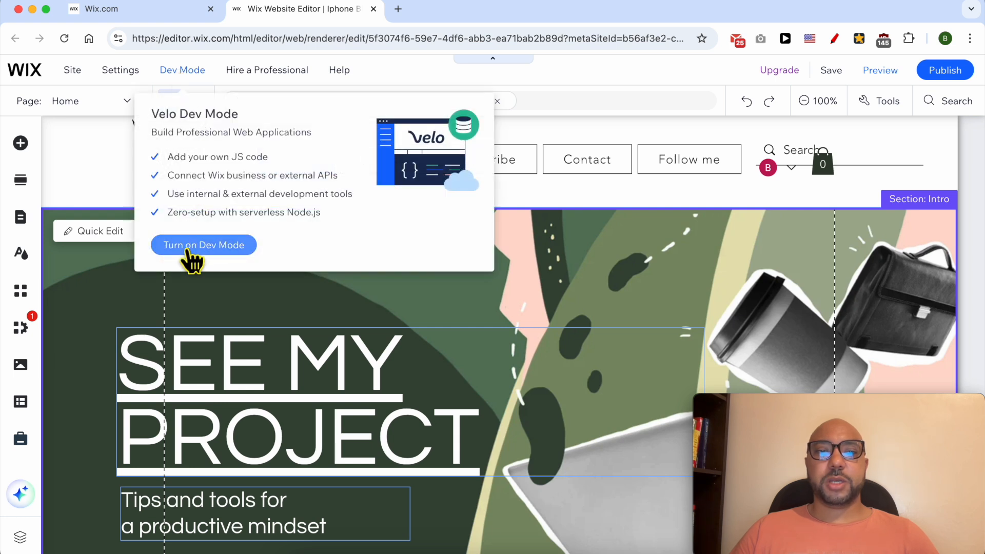
click(203, 246)
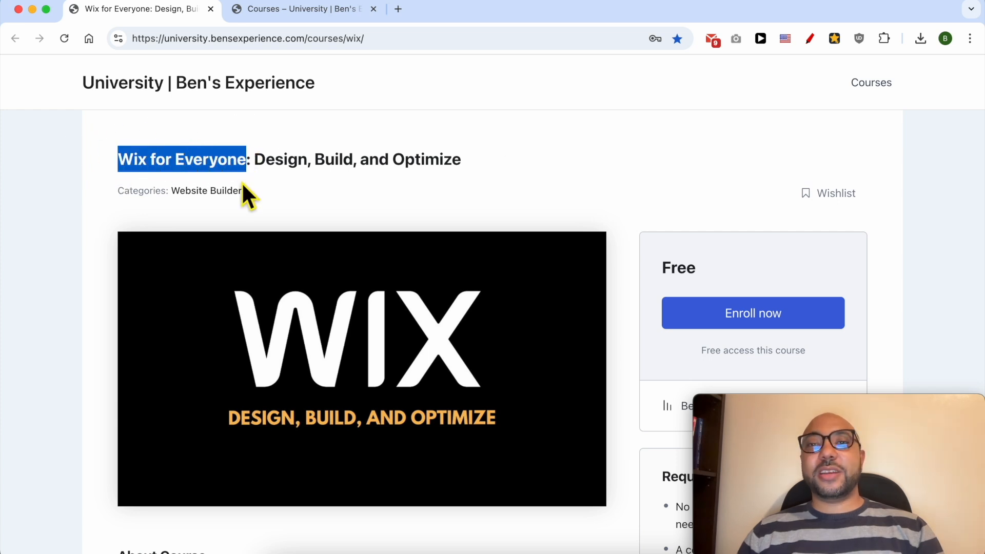
Expand the Basic Website Editing, Embedding Content, and Adding Content and Features lessons.
scroll(down, 3)
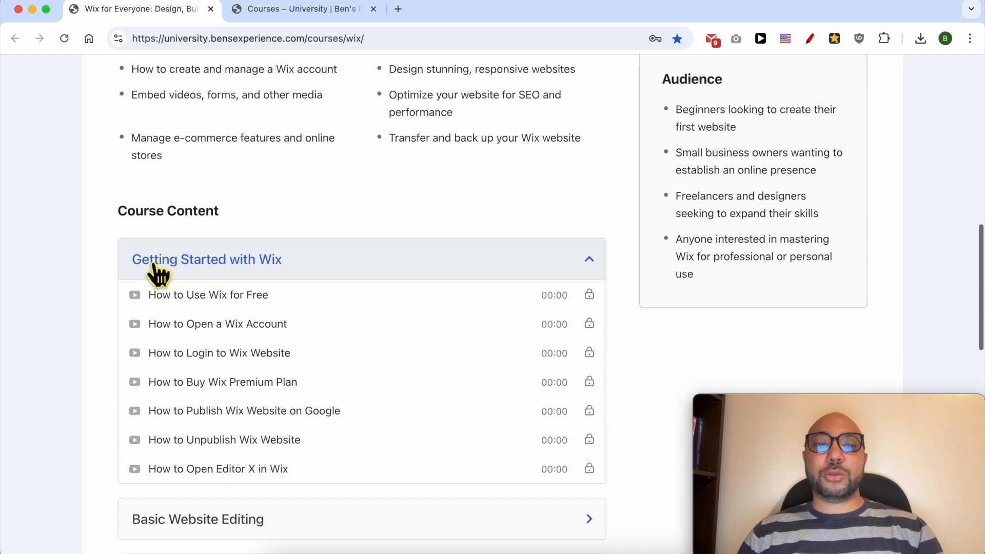
scroll(down, 3)
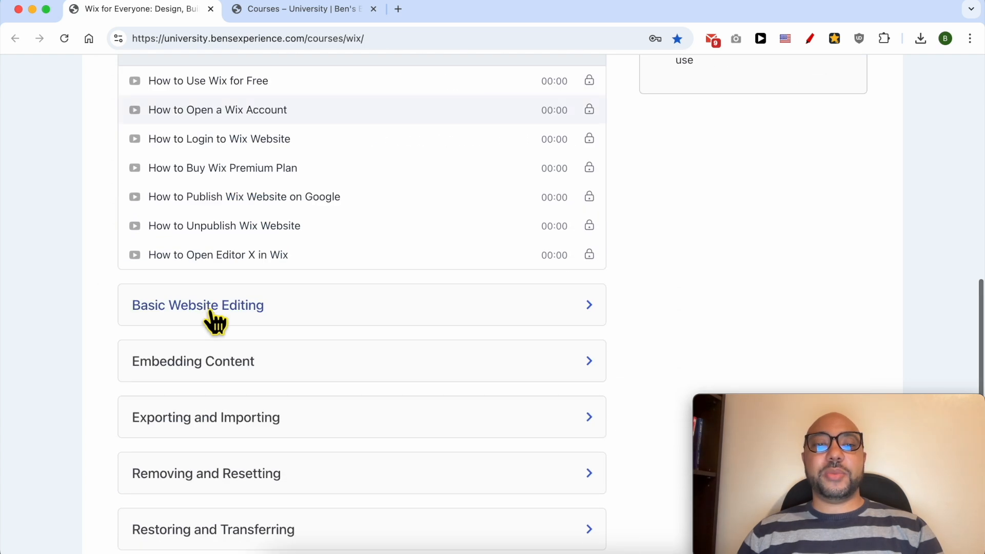
click(197, 305)
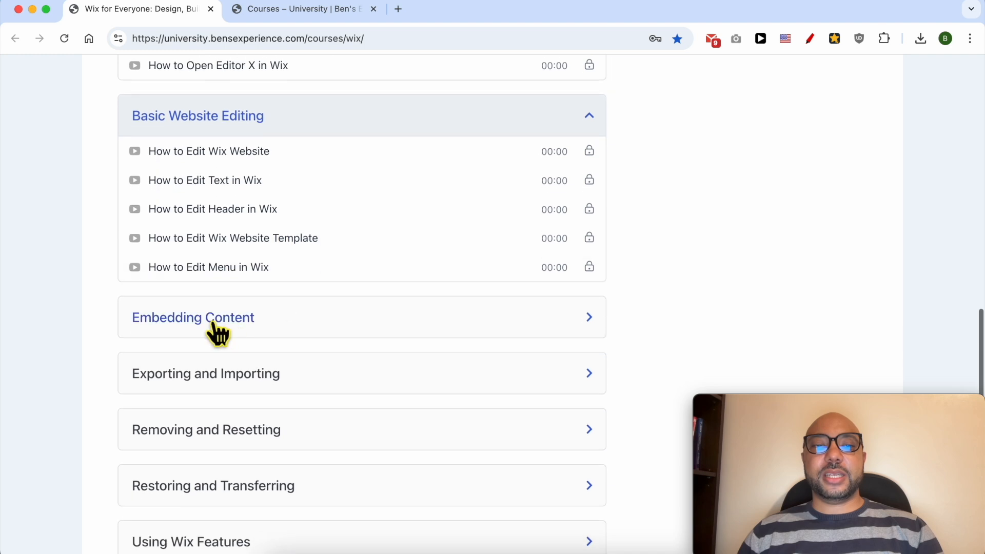
click(194, 317)
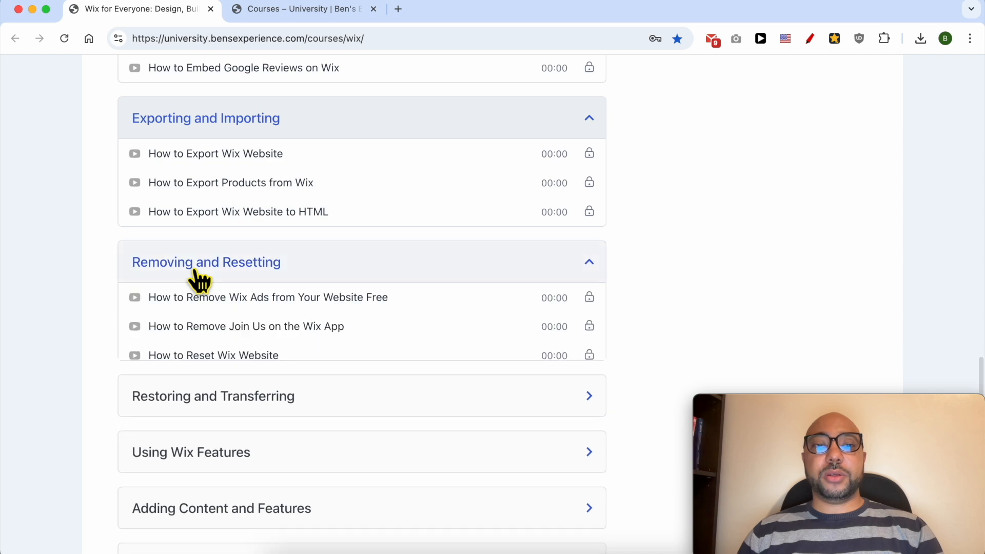
scroll(down, 3)
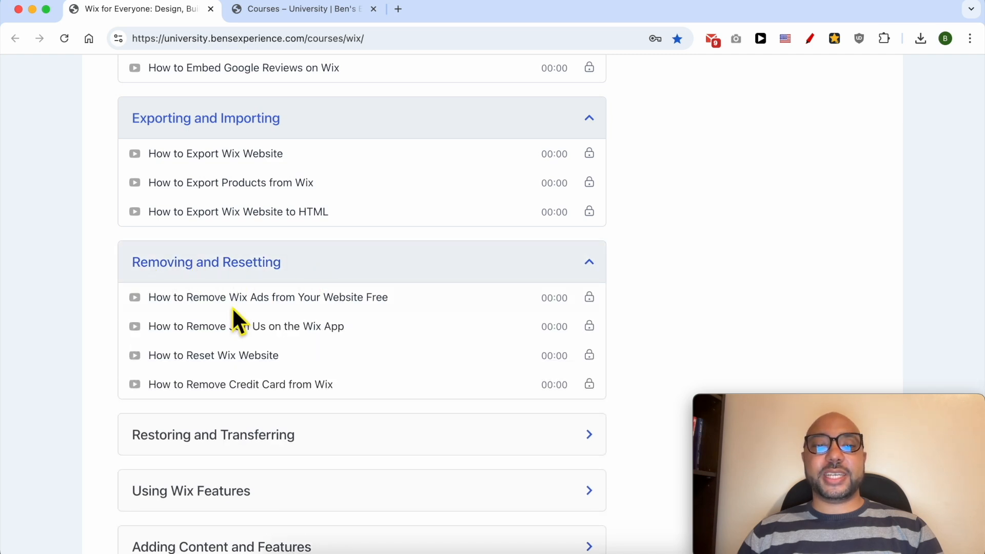
mouse_move(280, 321)
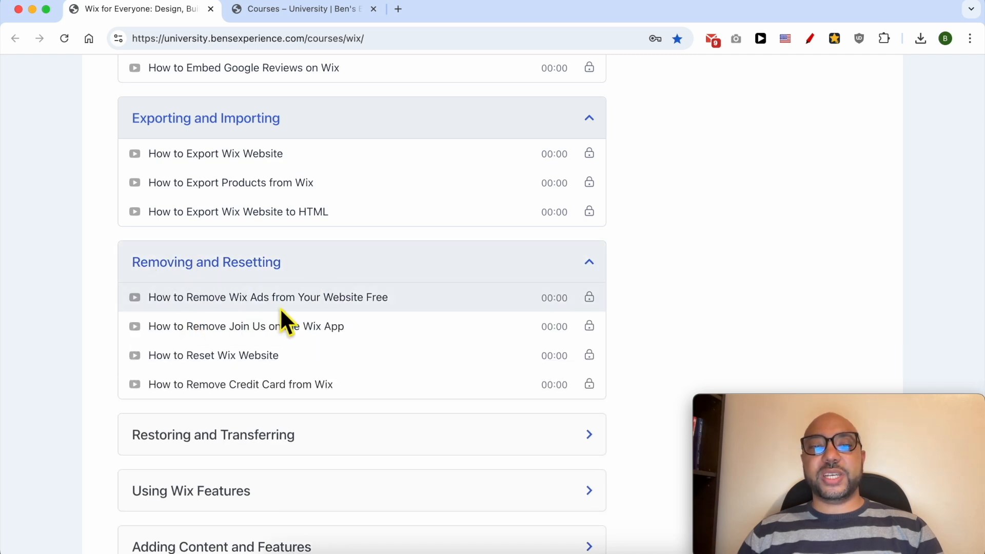
scroll(down, 3)
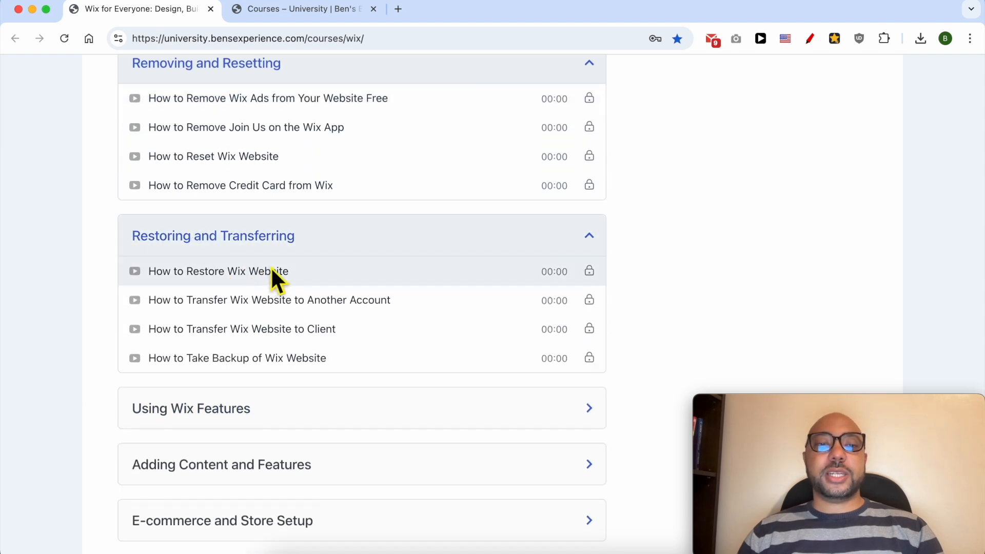
mouse_move(207, 300)
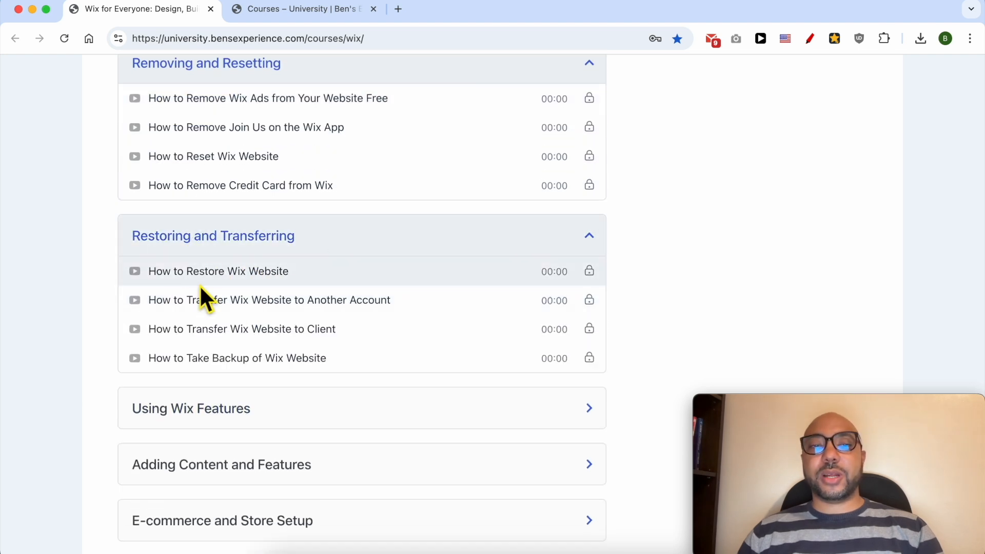
scroll(down, 3)
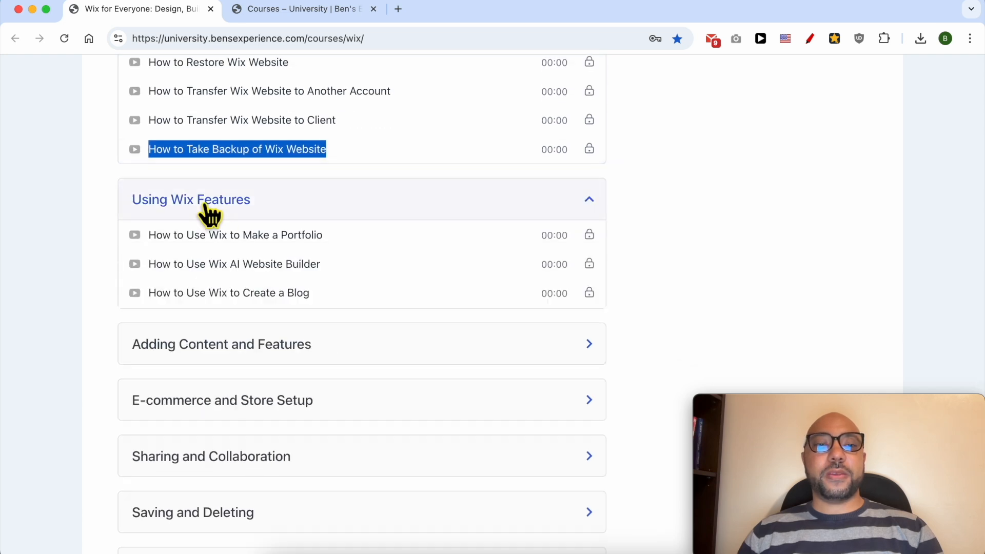
scroll(down, 3)
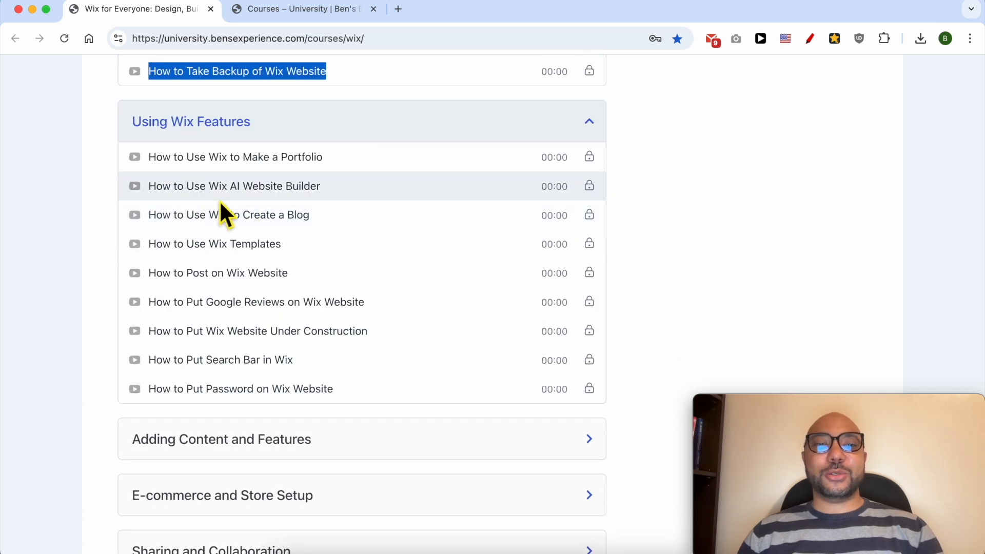
scroll(down, 3)
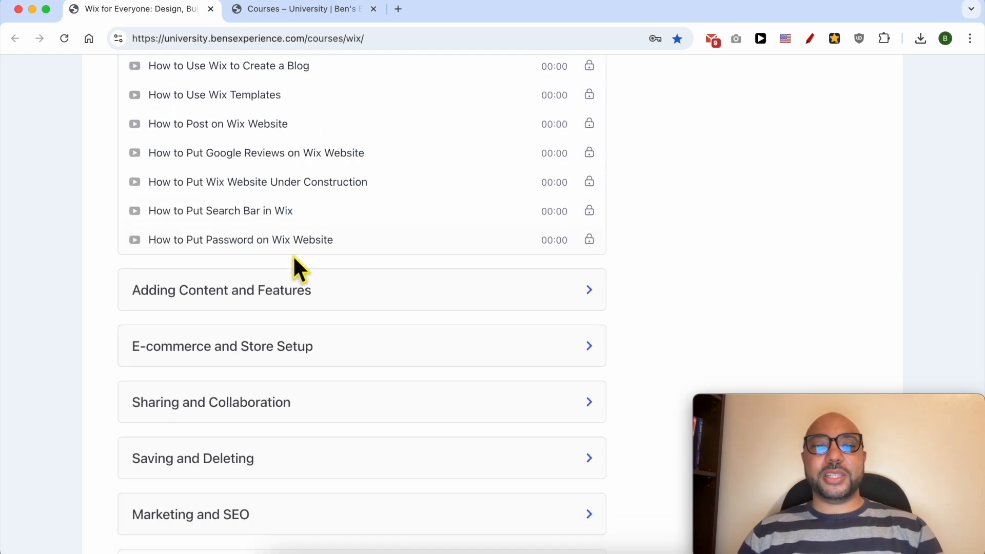
click(221, 289)
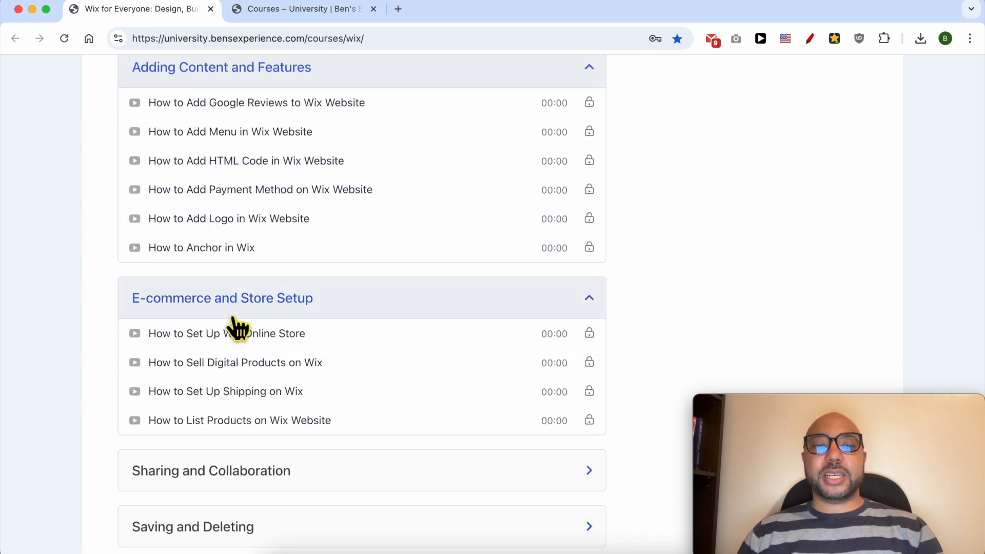
Expand the Sharing and Collaboration, Saving and Deleting, Advanced Features, and Templates lessons.
scroll(down, 3)
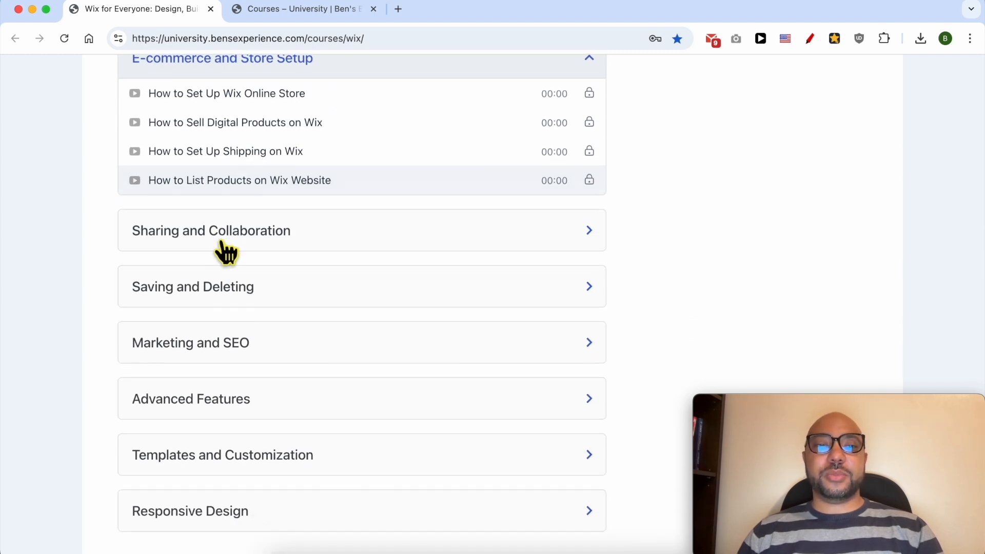
click(211, 230)
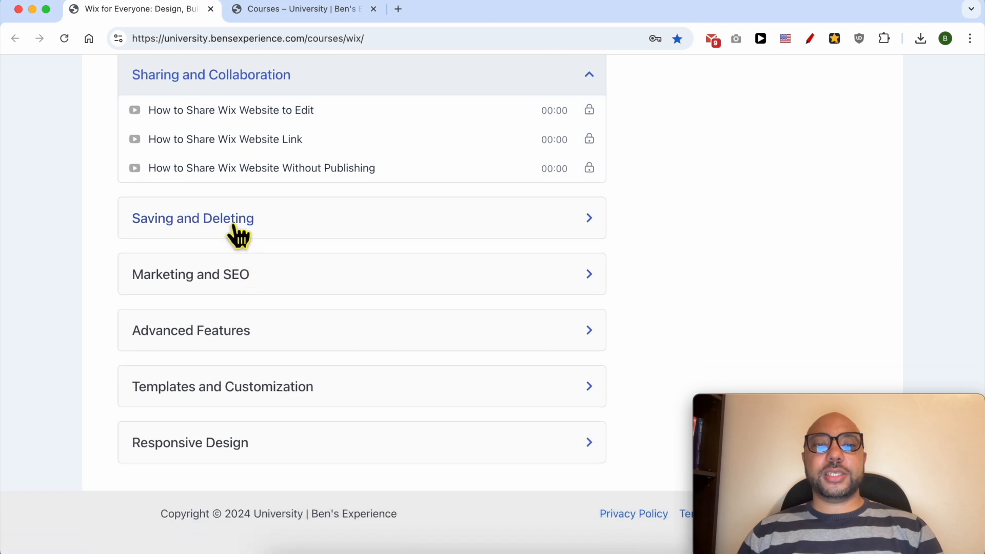
click(193, 218)
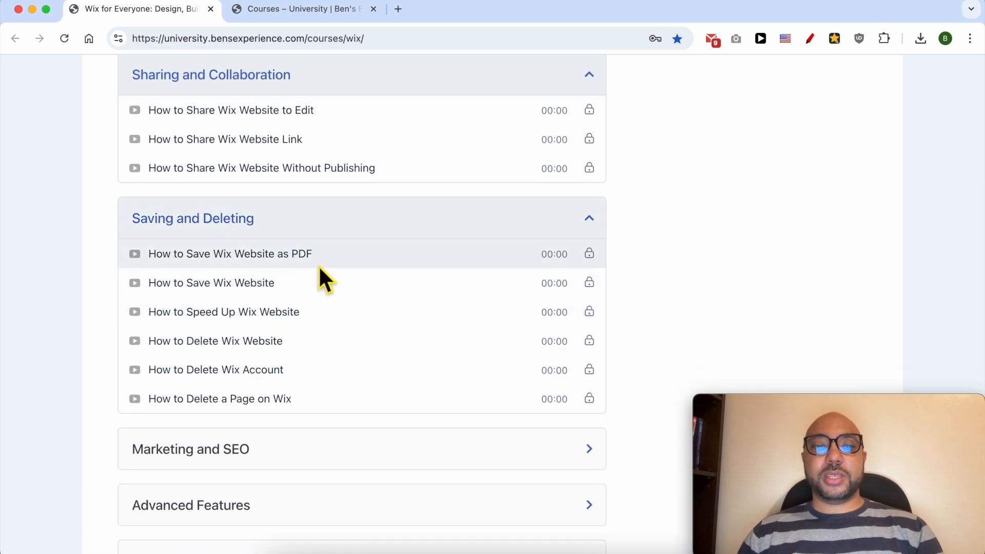
scroll(down, 3)
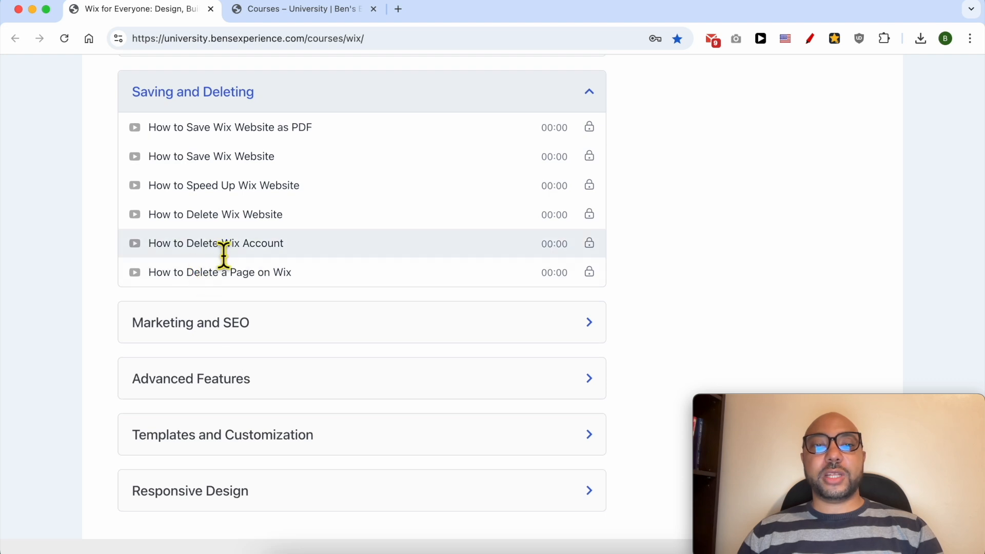
mouse_move(263, 258)
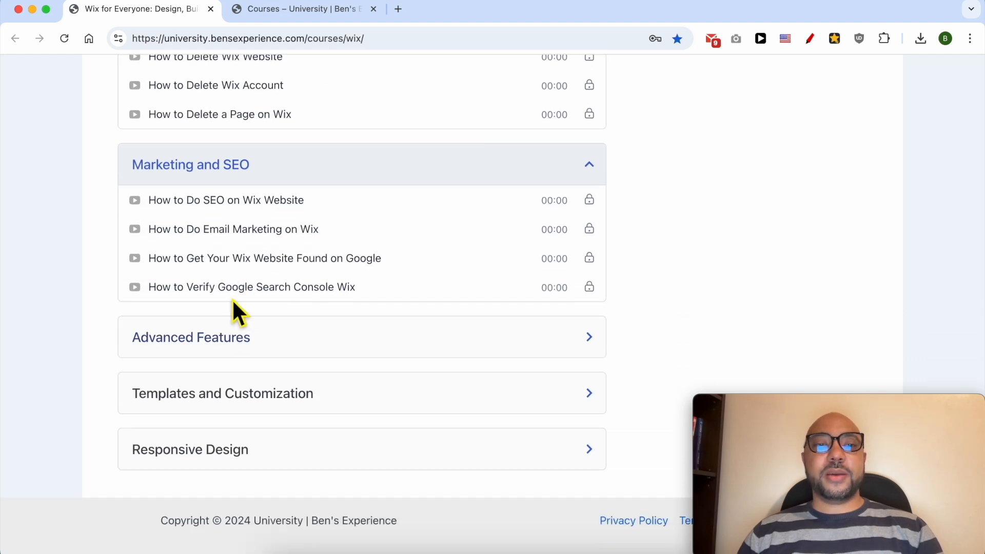
click(190, 337)
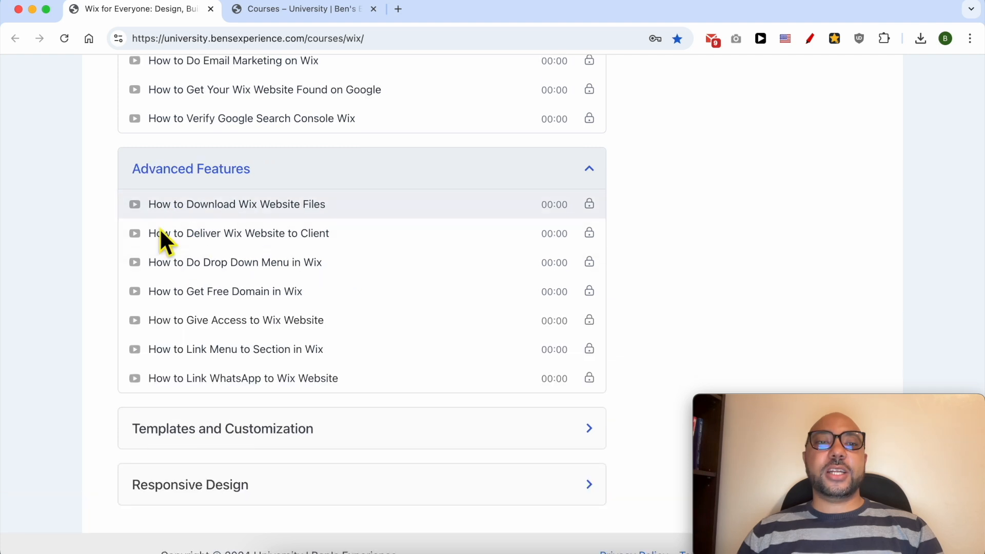
mouse_move(173, 258)
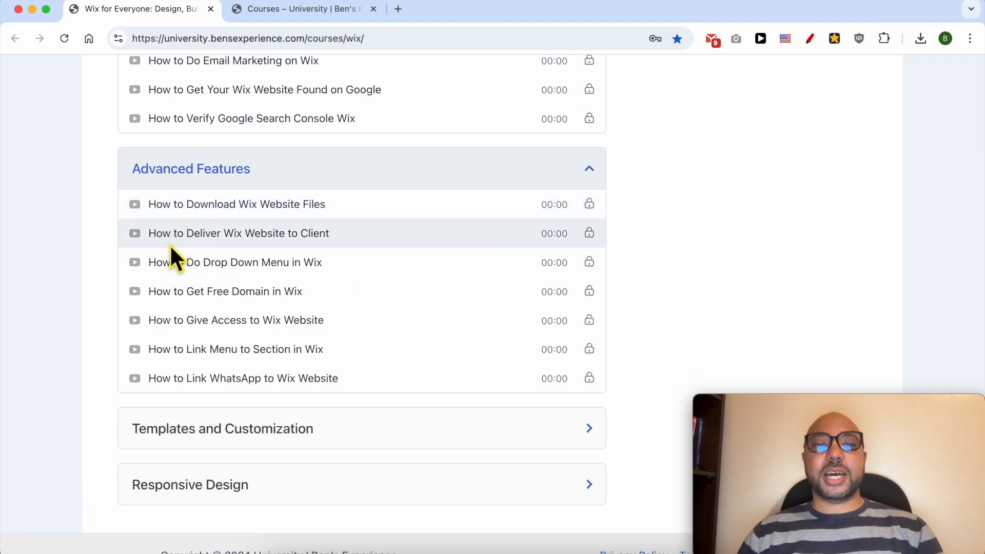
scroll(down, 3)
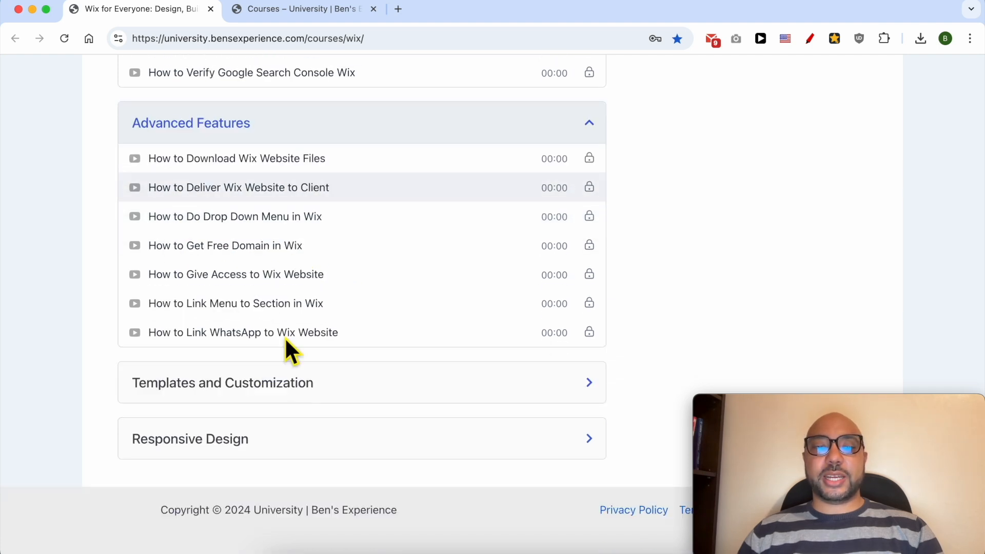
click(222, 383)
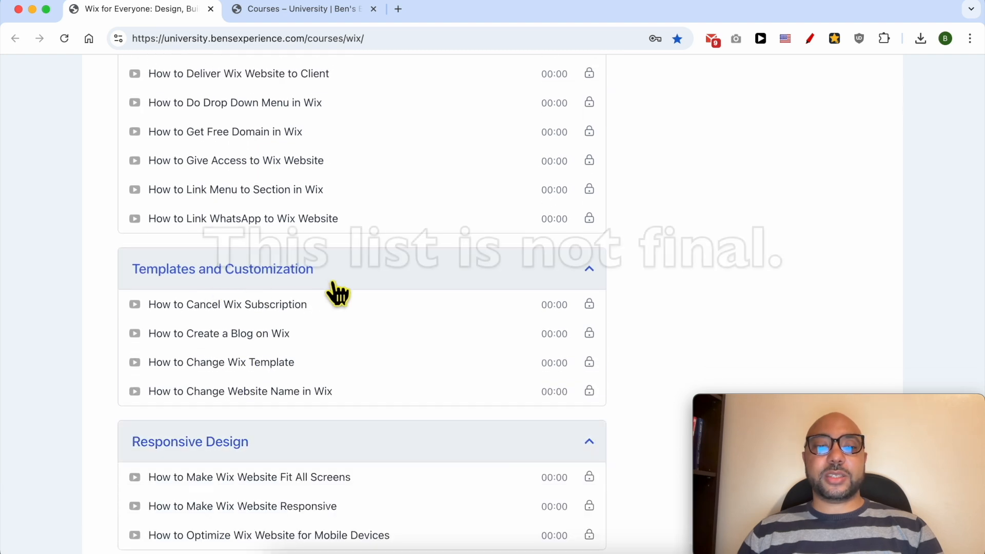
scroll(down, 3)
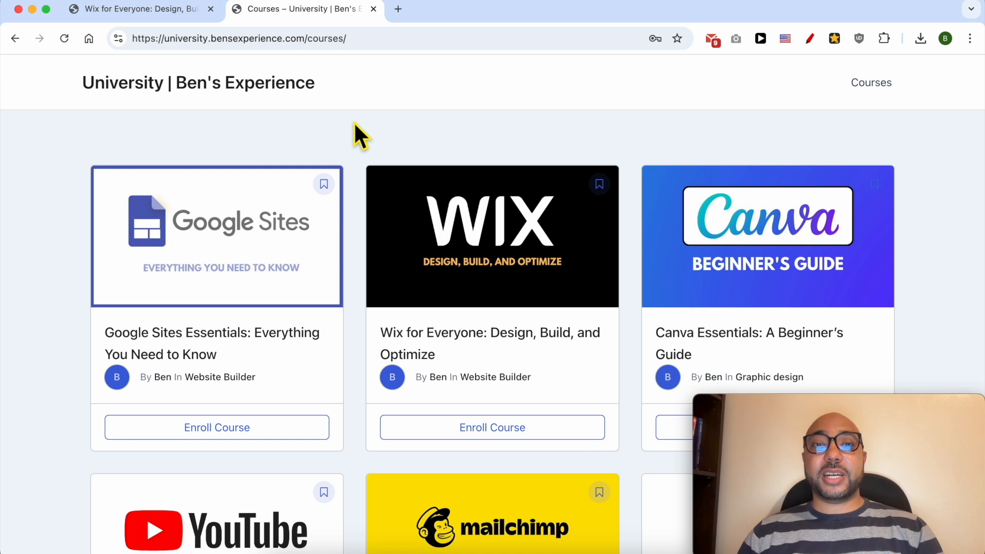
Scroll through the remaining courses, then return to the Wix Editor tab.
scroll(down, 3)
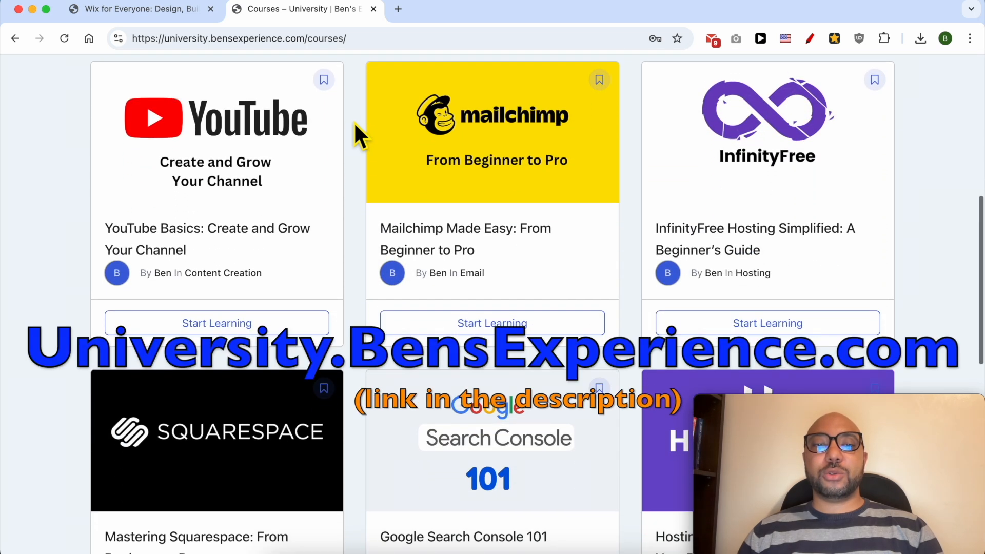
scroll(down, 3)
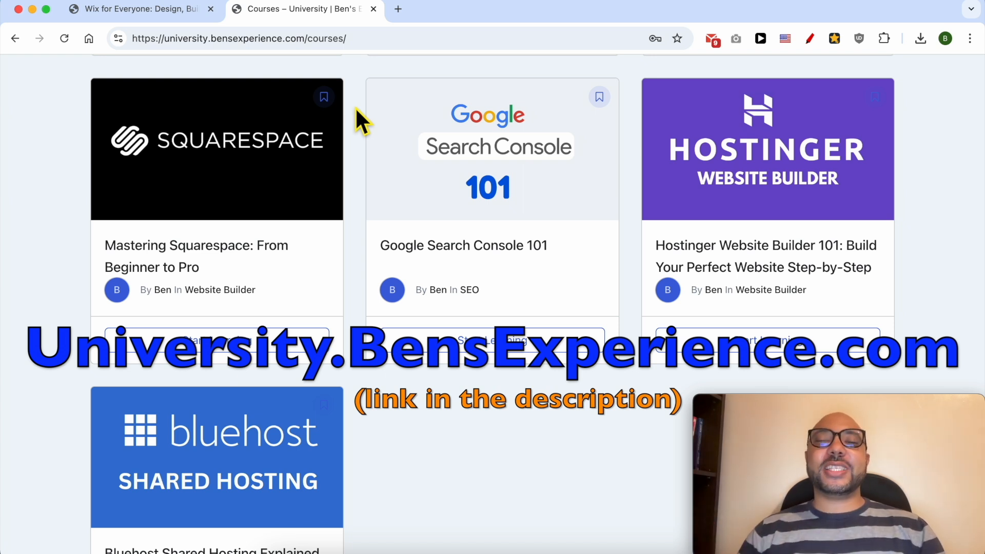
click(302, 9)
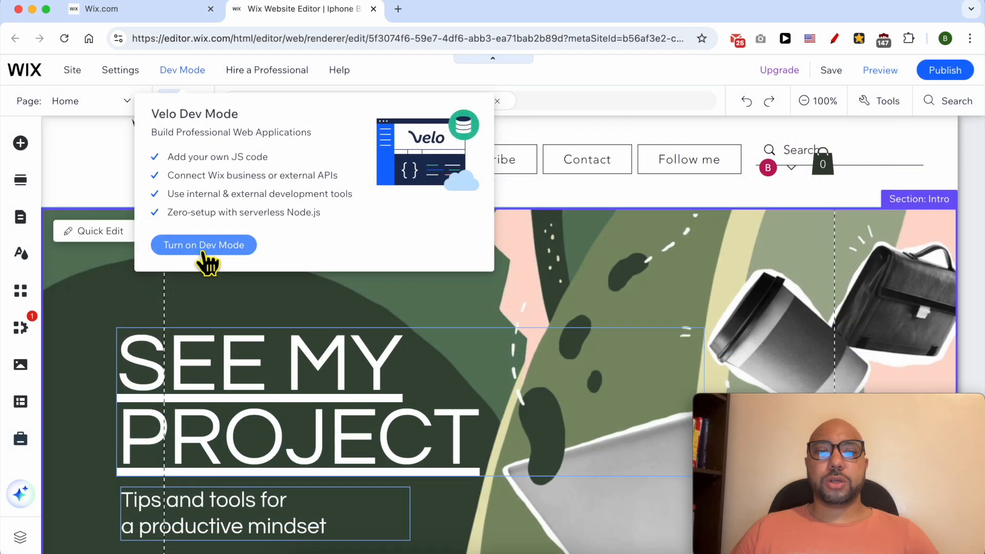
Enable Dev Mode and select the green intro strip to show columnStrip1 properties.
click(204, 245)
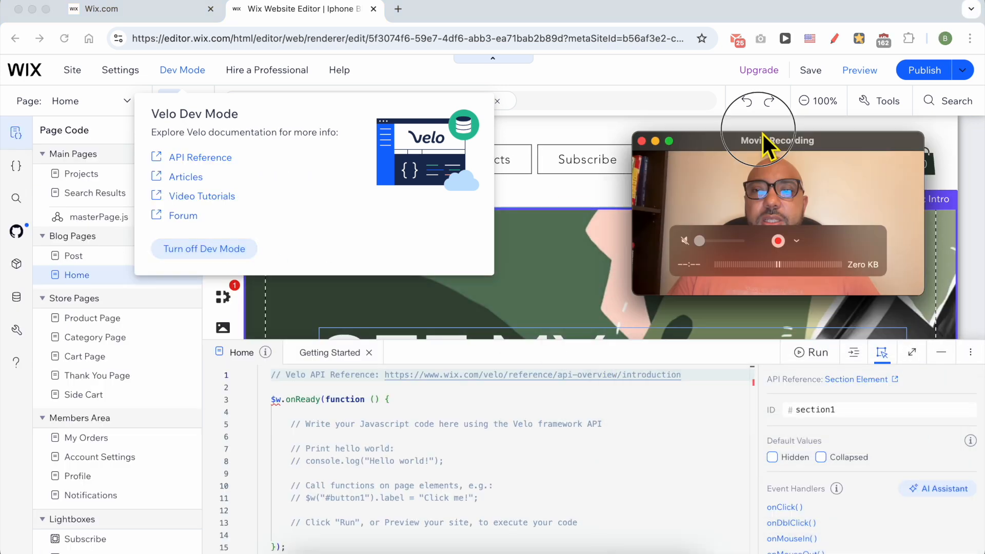
click(497, 100)
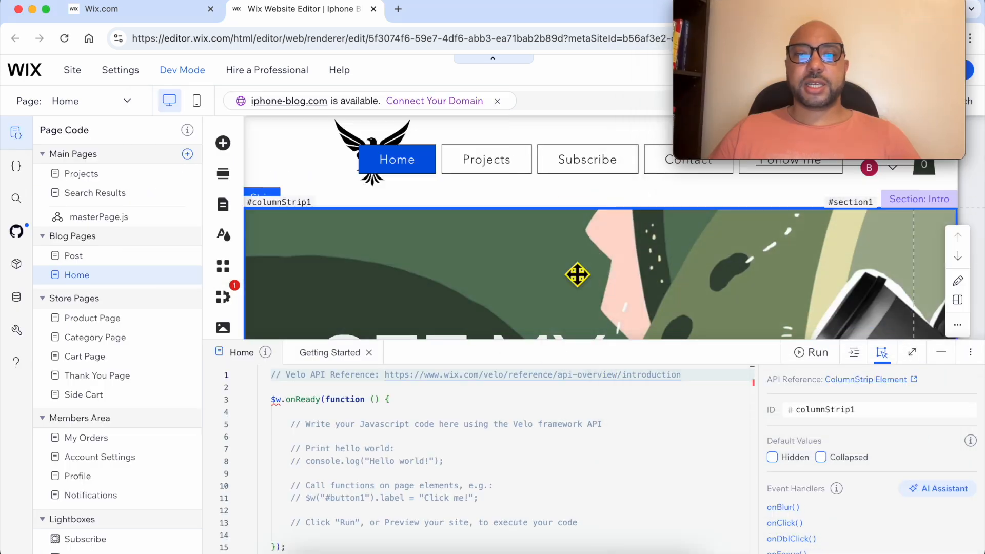
scroll(down, 3)
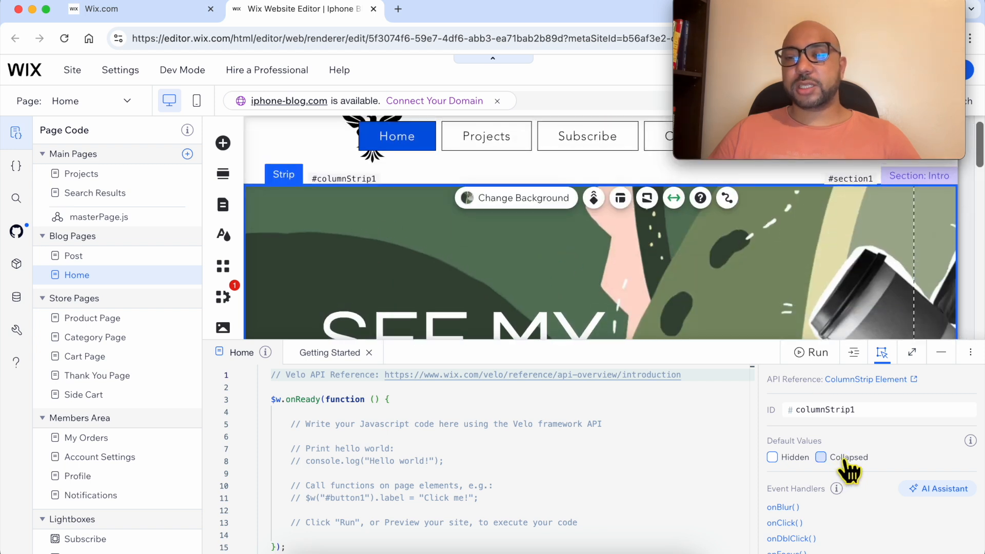
Tick Collapsed under Default Values for the green intro strip.
click(820, 456)
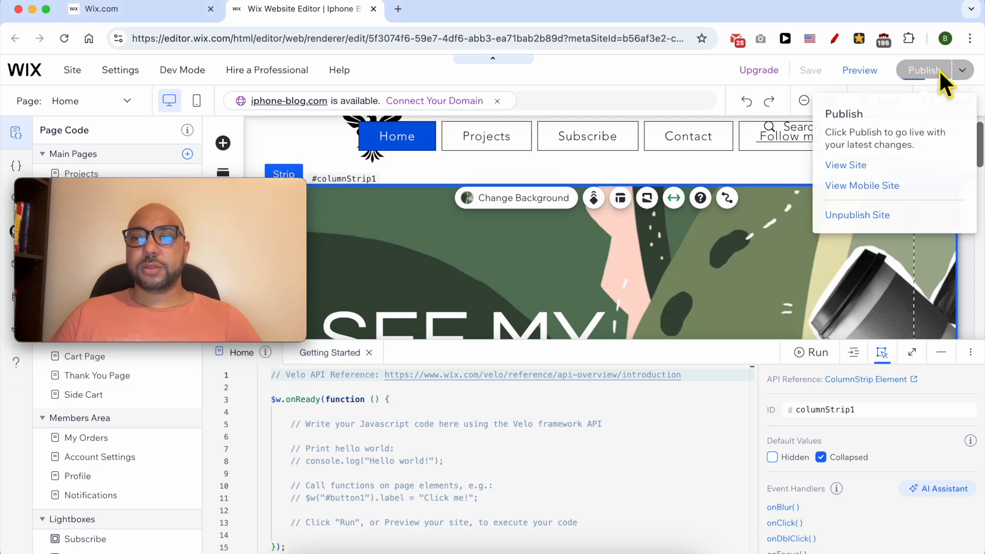
Publish the Iphone Blog changes and view the live site.
click(923, 70)
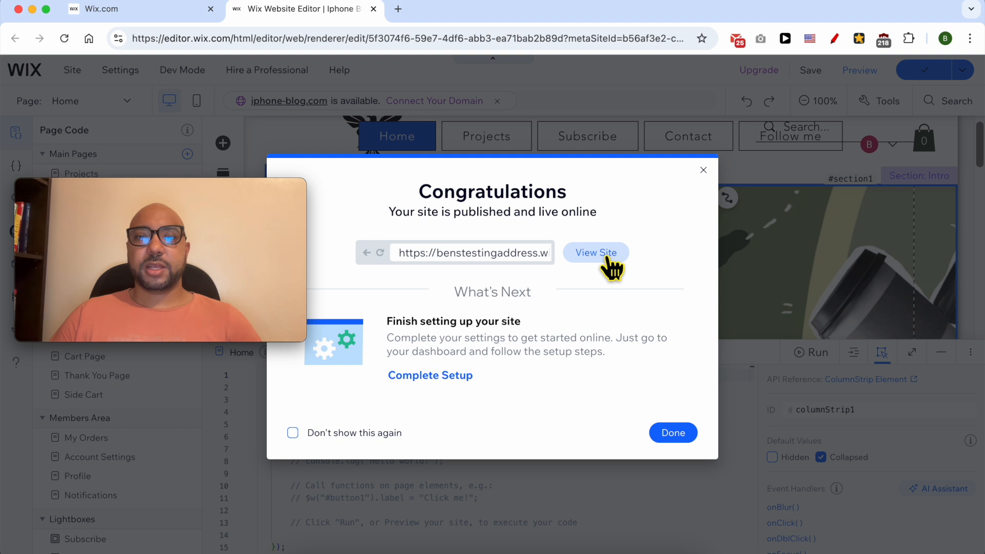
click(596, 253)
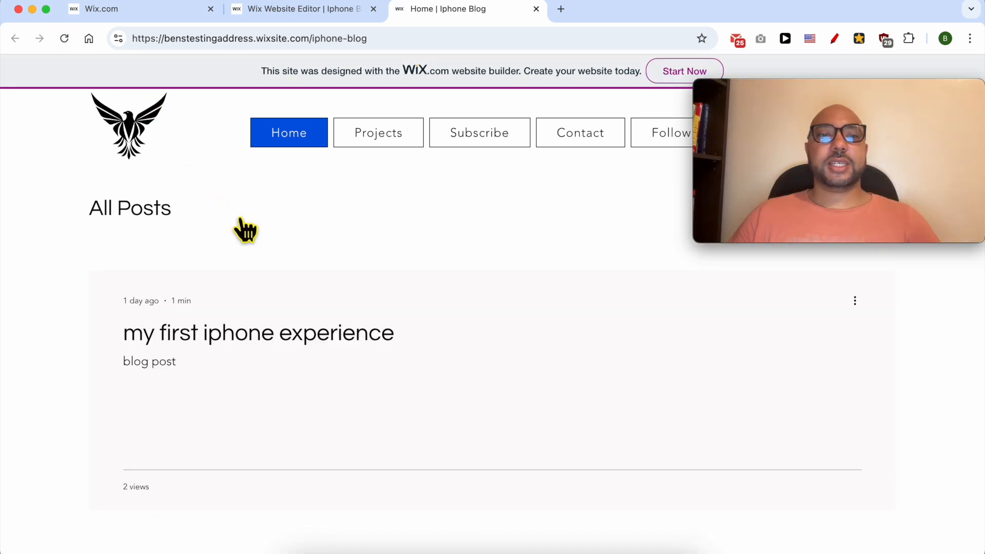
mouse_move(409, 230)
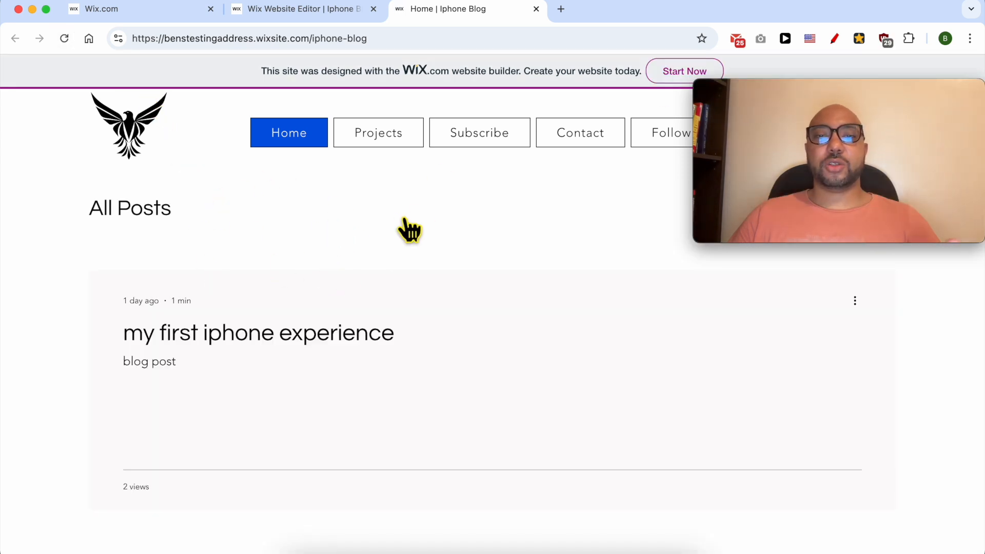
mouse_move(407, 202)
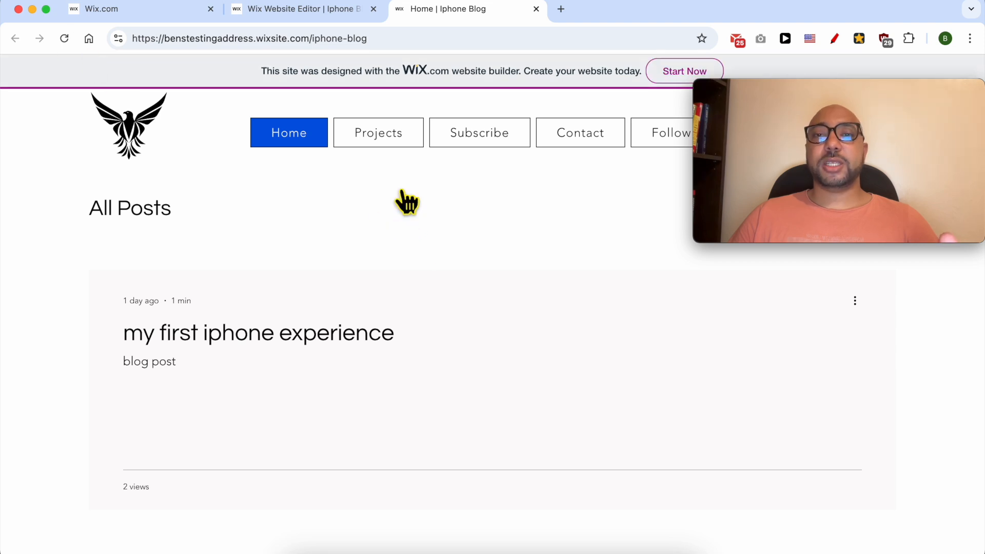
mouse_move(107, 57)
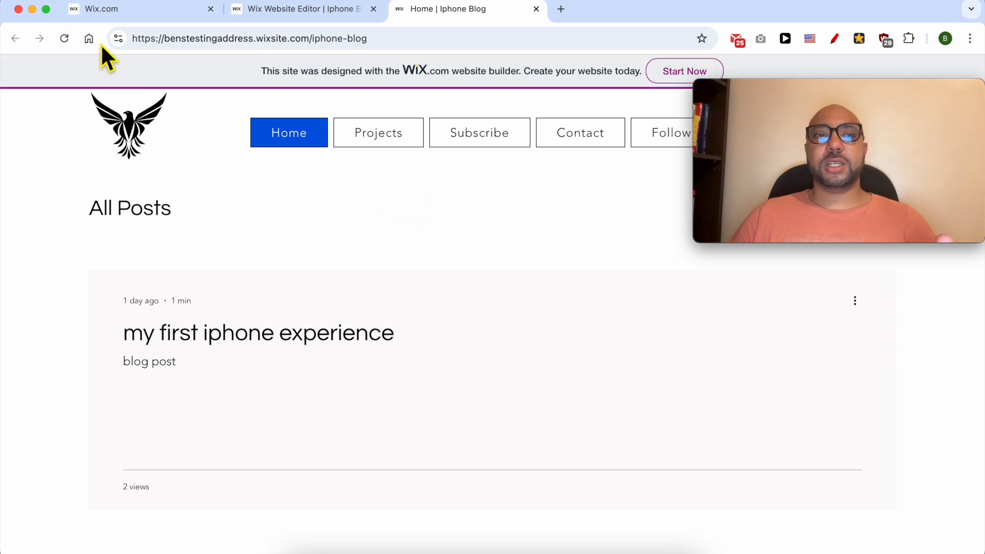
mouse_move(64, 38)
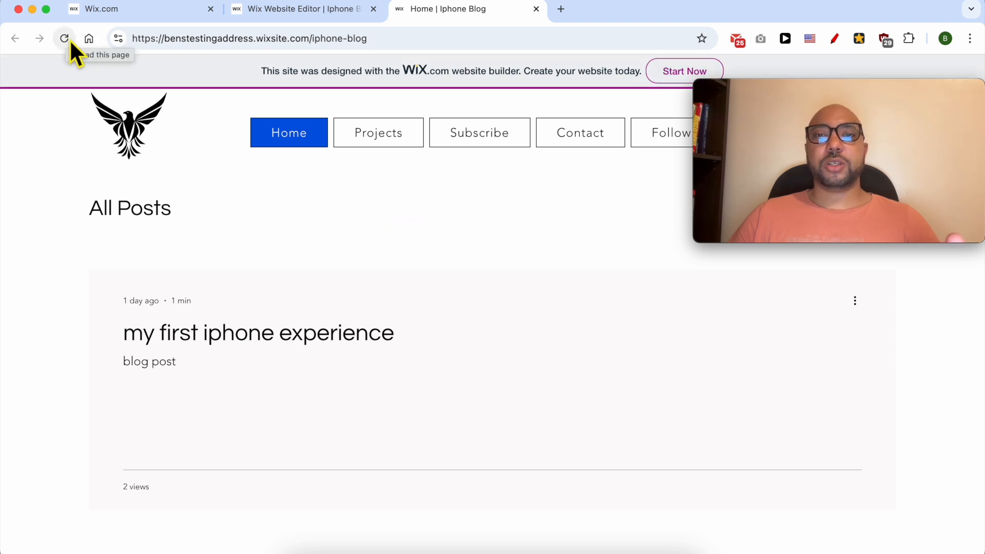